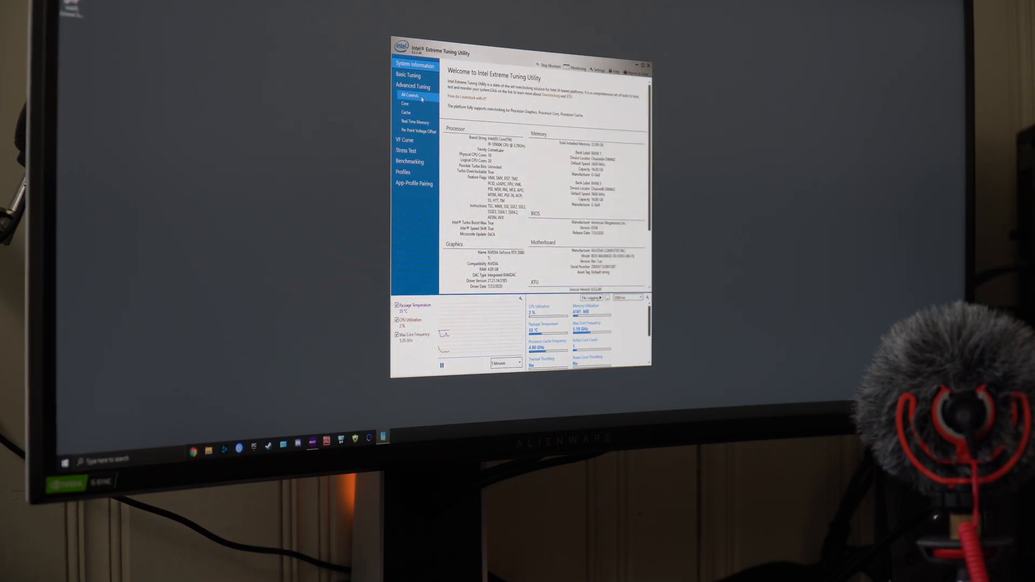
Open the Stress Test section and select the CPU Stress Test option
click(405, 150)
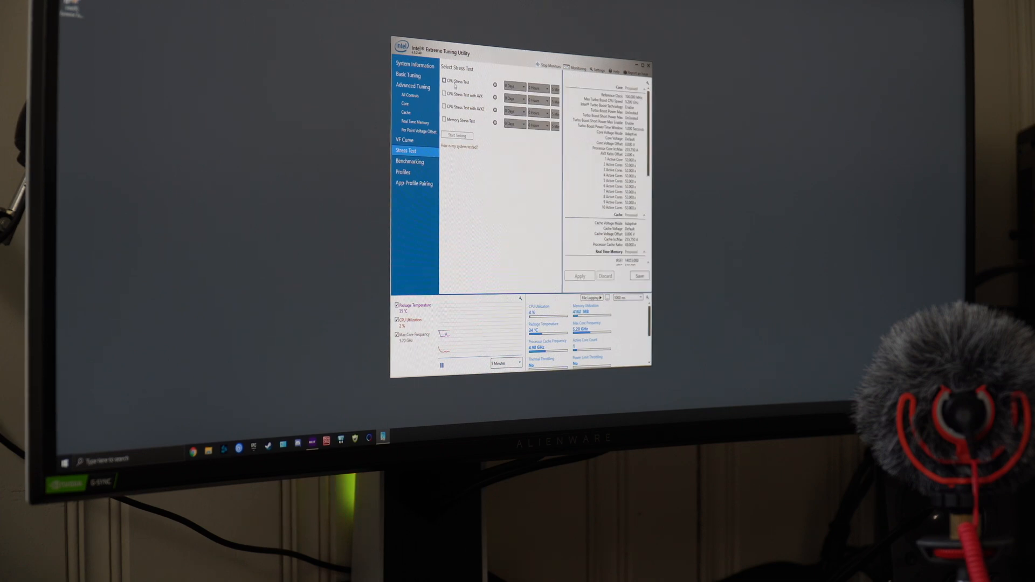
click(445, 81)
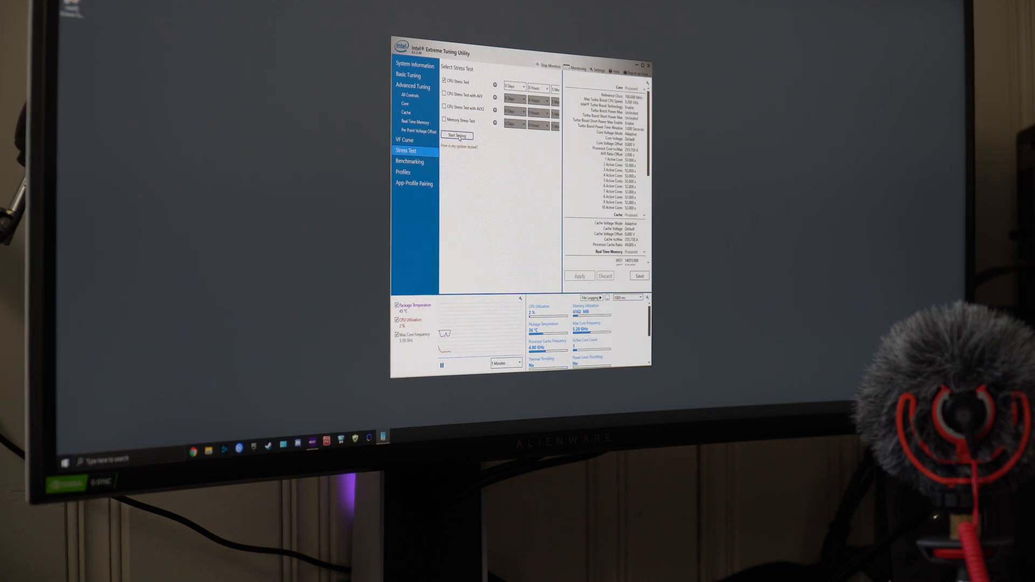
click(457, 135)
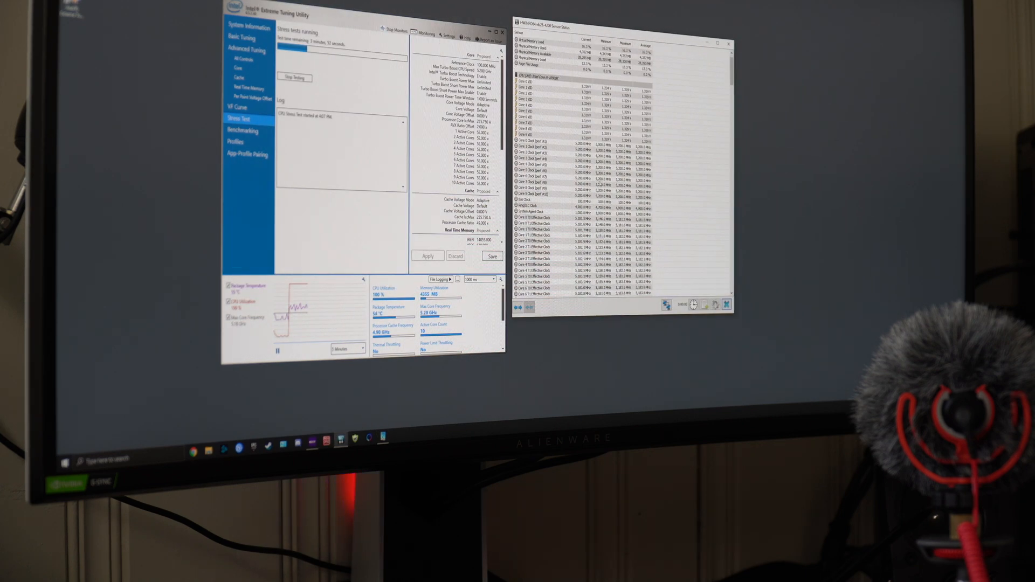
Scroll HWiNFO's sensor list down to the GPU, network and drive readings
scroll(down, 3)
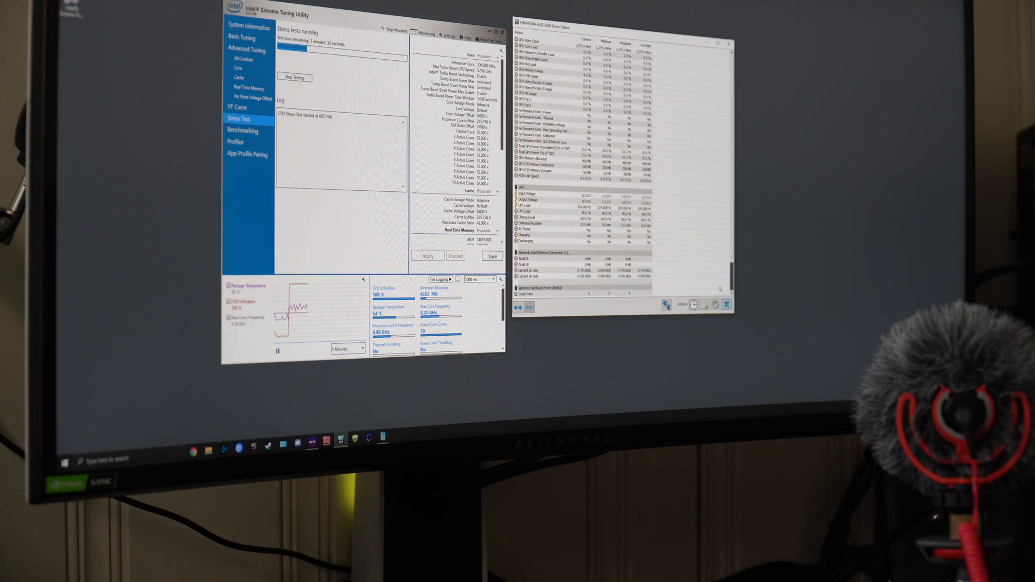